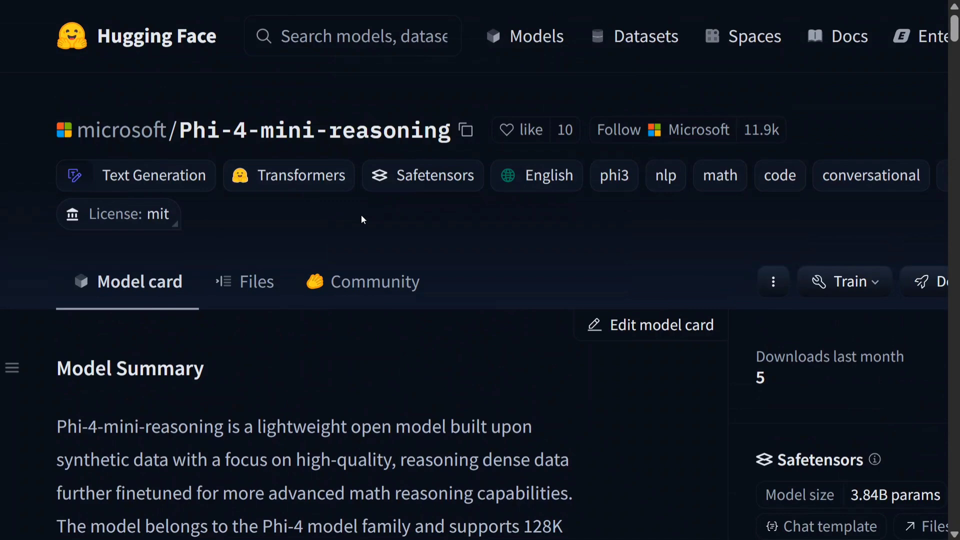
Step: Start a new search from the Phi-4-mini-reasoning page by entering 'phi4' in the search box
{"action": "left_click", "coordinate": [352, 36]}
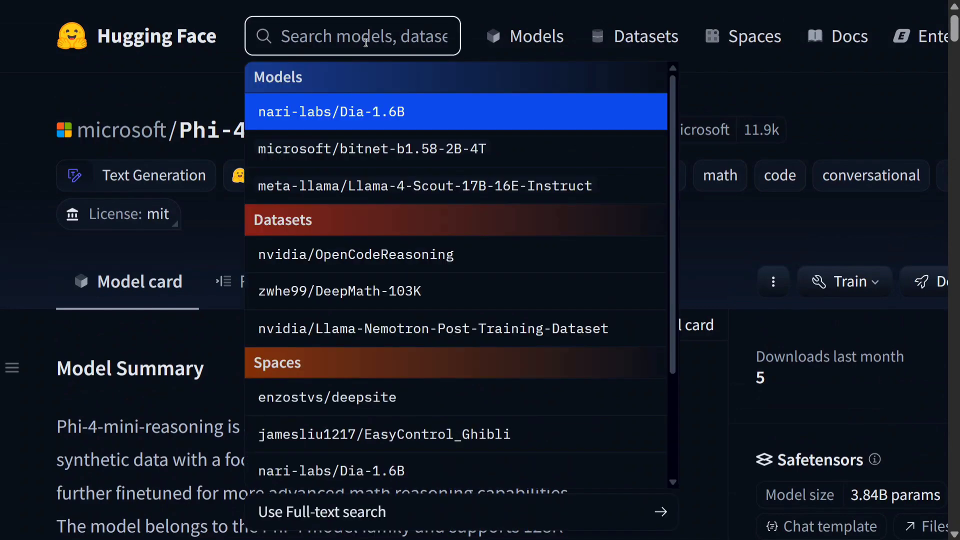
{"action": "type", "text": "phi4-re"}
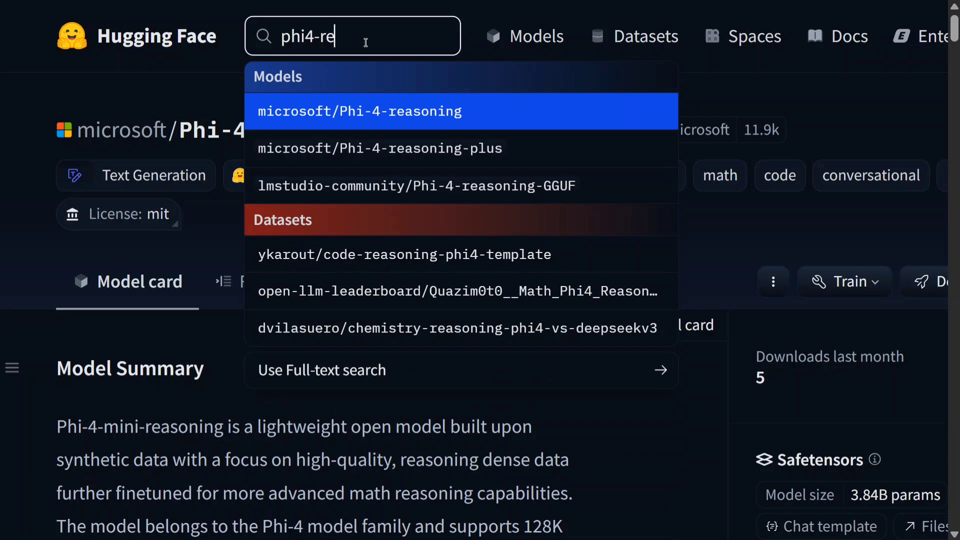
{"action": "mouse_move", "coordinate": [438, 148]}
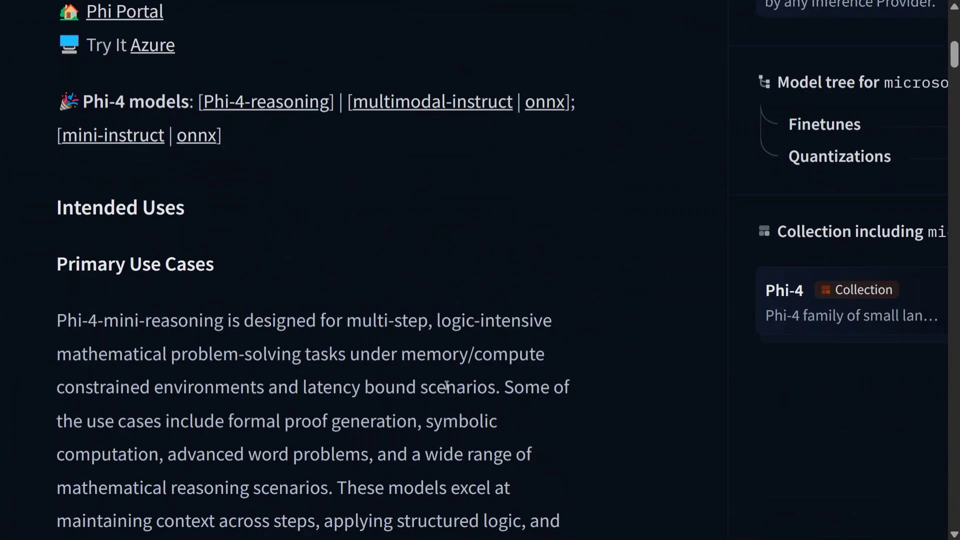
Step: Read down past the benchmark table and Usage section to the Inference with transformers requirements
{"action": "scroll", "scroll_direction": "down", "scroll_amount": 3}
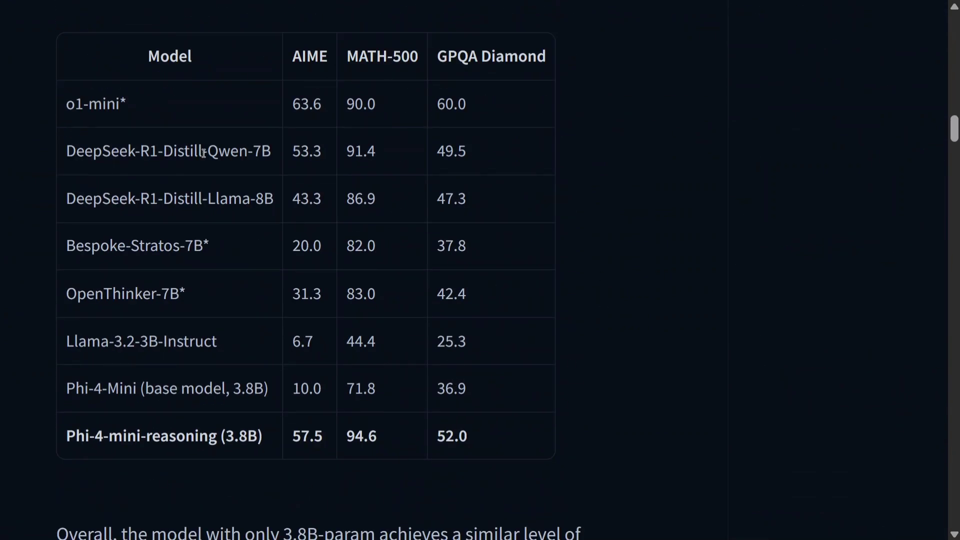
{"action": "mouse_move", "coordinate": [690, 398]}
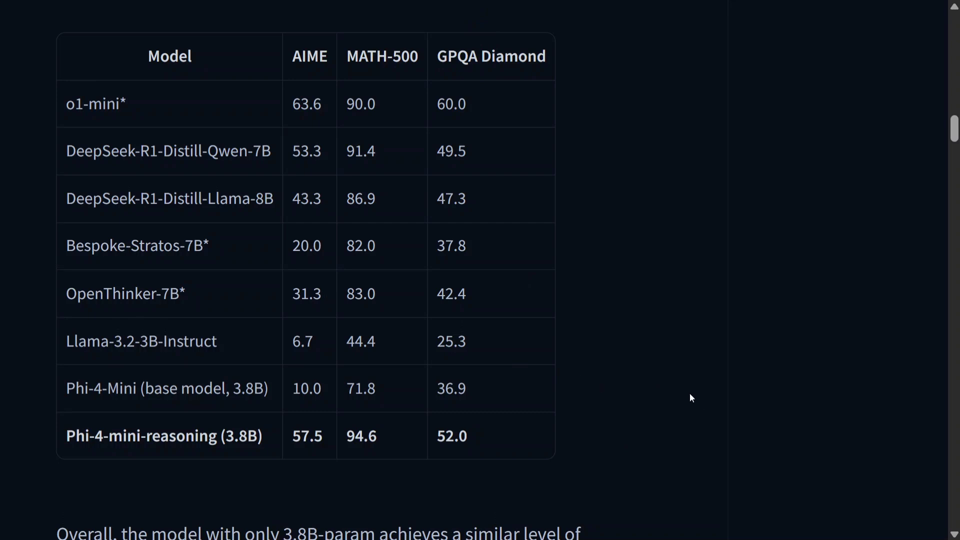
{"action": "mouse_move", "coordinate": [689, 370]}
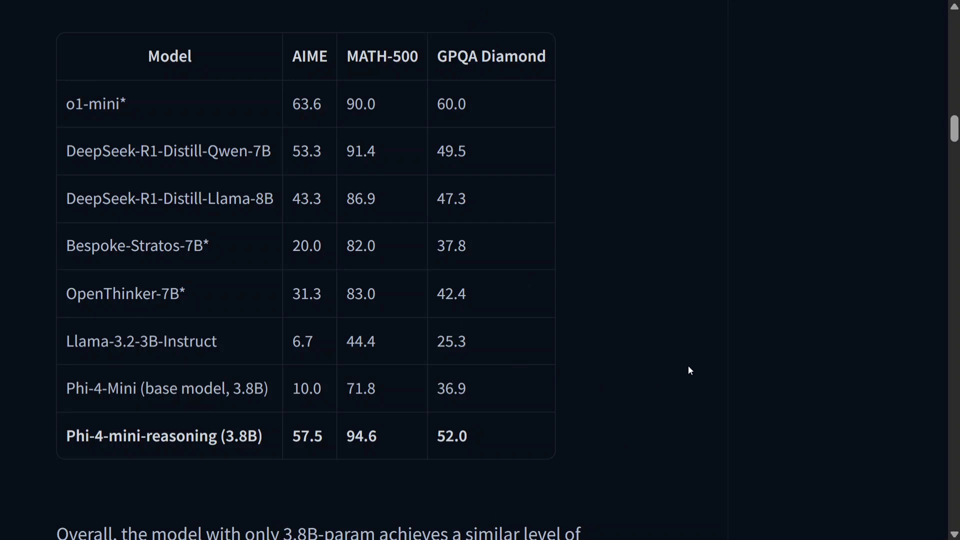
{"action": "scroll", "scroll_direction": "down", "scroll_amount": 3}
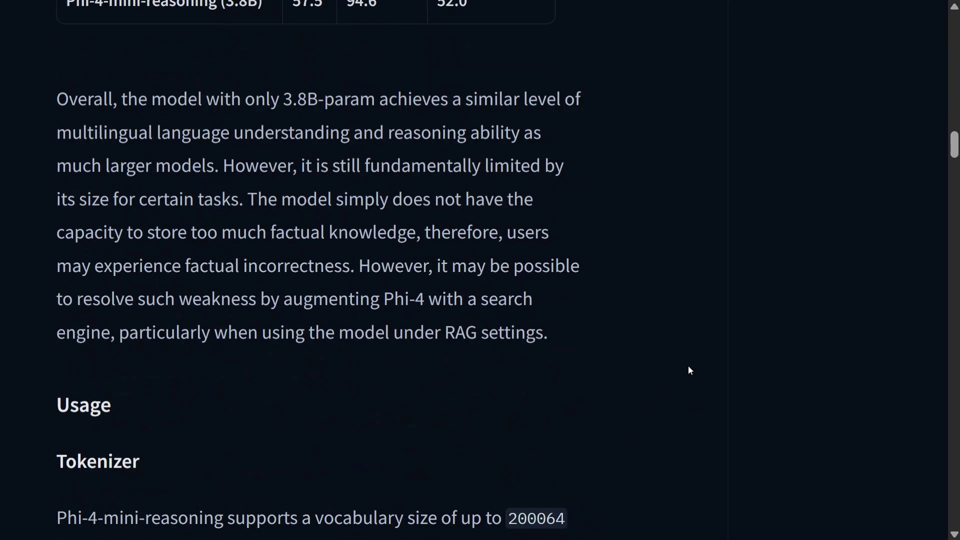
{"action": "scroll", "scroll_direction": "down", "scroll_amount": 3}
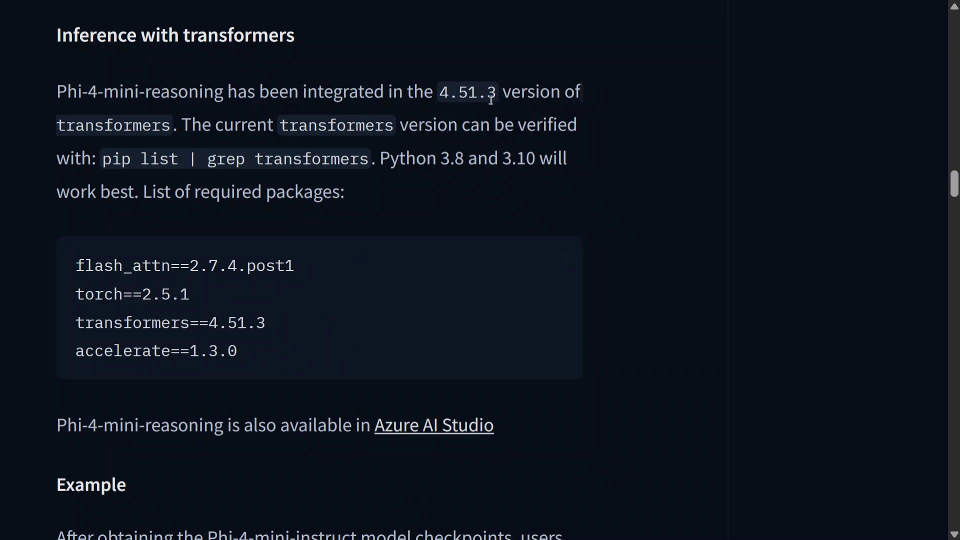
Step: Mark the required transformers version 4.51.3 and the word AutoTokenizer in the sample inference code
{"action": "left_click_drag", "start_coordinate": [446, 91], "coordinate": [497, 91]}
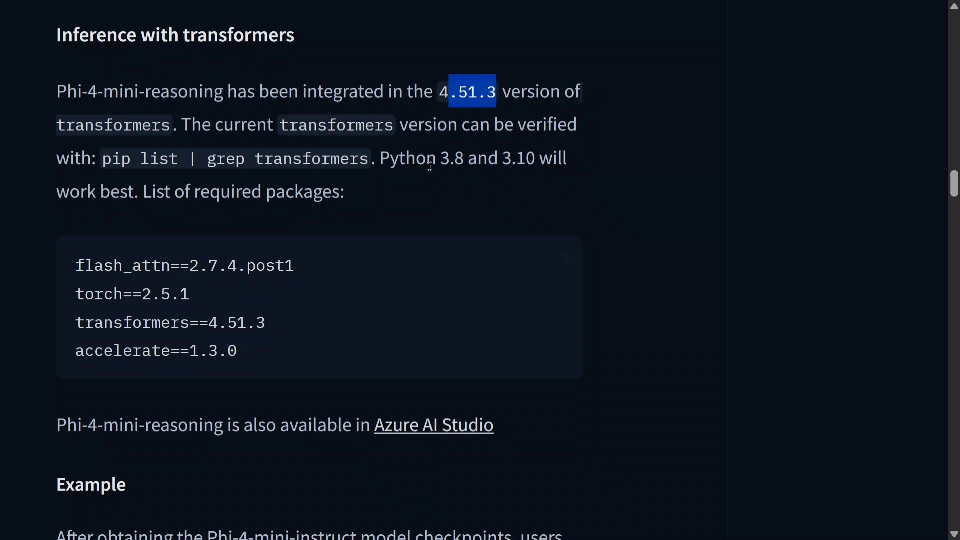
{"action": "scroll", "scroll_direction": "down", "scroll_amount": 3}
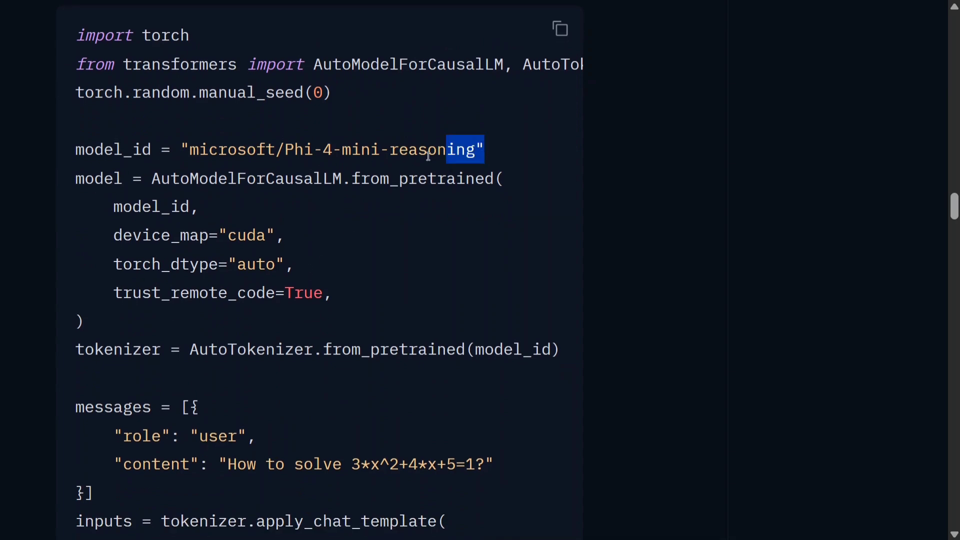
{"action": "scroll", "scroll_direction": "down", "scroll_amount": 3}
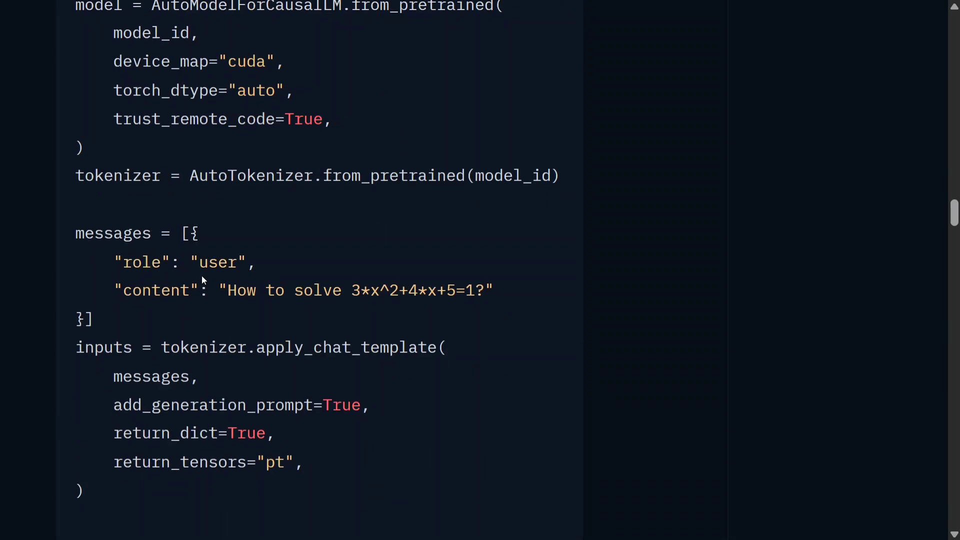
{"action": "double_click", "coordinate": [236, 176]}
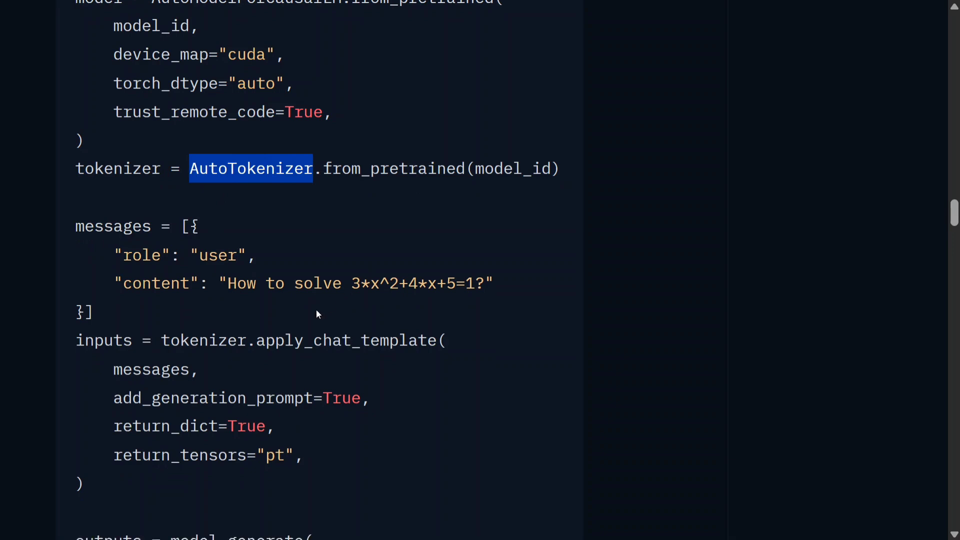
Step: Move through the rest of the sample code back to the Use Case Considerations section
{"action": "scroll", "scroll_direction": "down", "scroll_amount": 3}
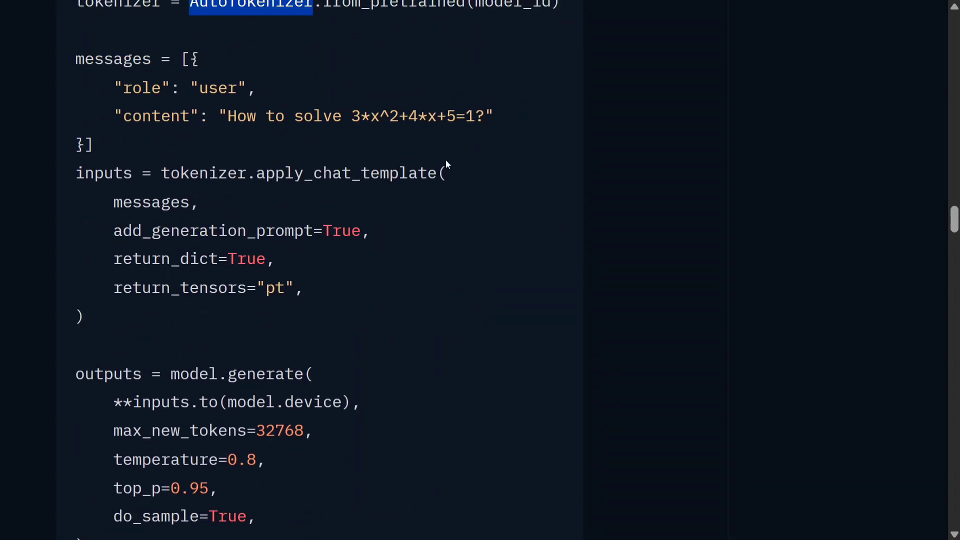
{"action": "mouse_move", "coordinate": [380, 245]}
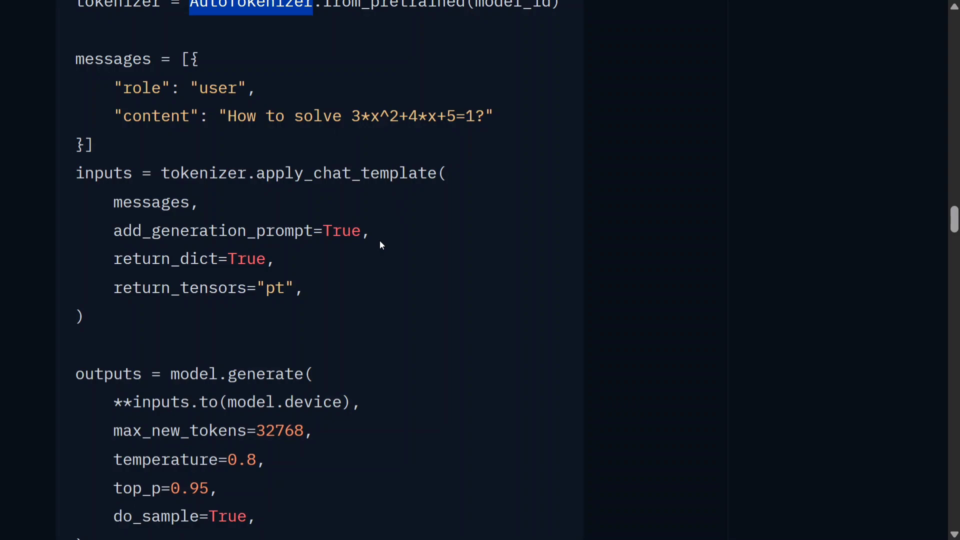
{"action": "scroll", "scroll_direction": "down", "scroll_amount": 3}
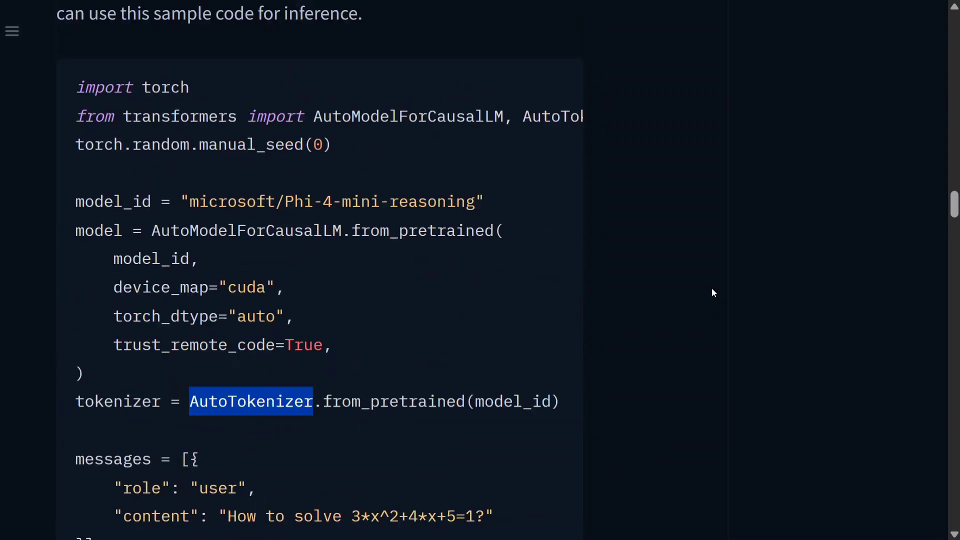
{"action": "scroll", "scroll_direction": "down", "scroll_amount": 3}
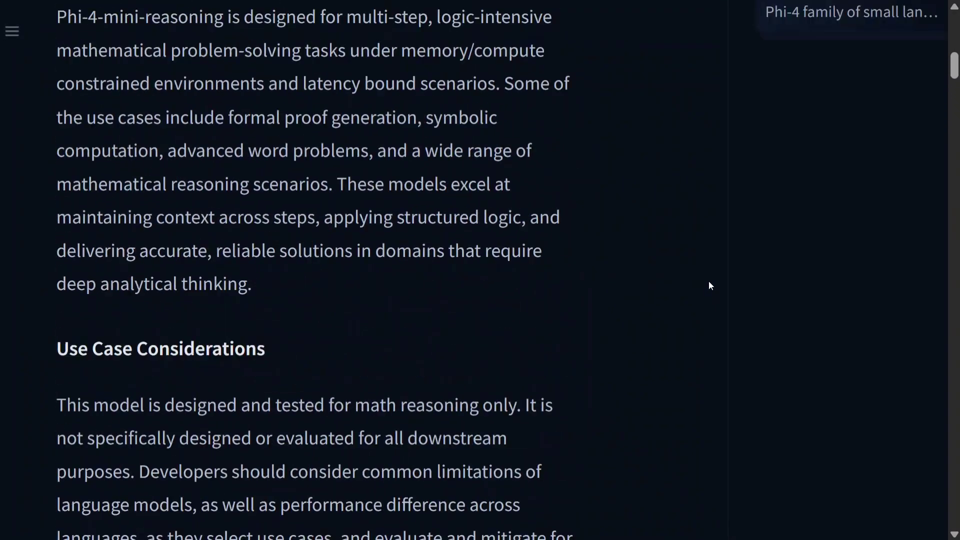
Step: Search 'phi4-re' and open the microsoft/Phi-4-reasoning-plus model card
{"action": "type", "text": "phi4-re"}
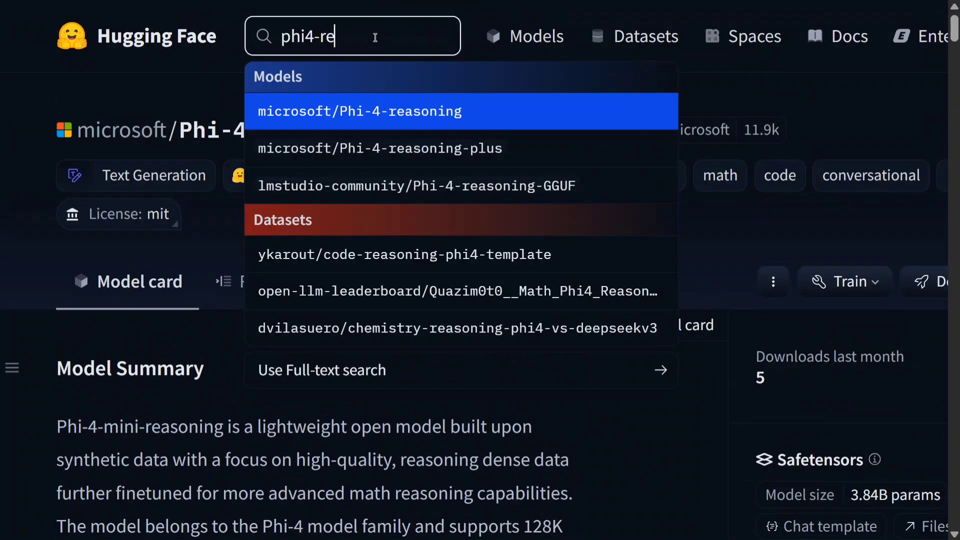
{"action": "mouse_move", "coordinate": [367, 148]}
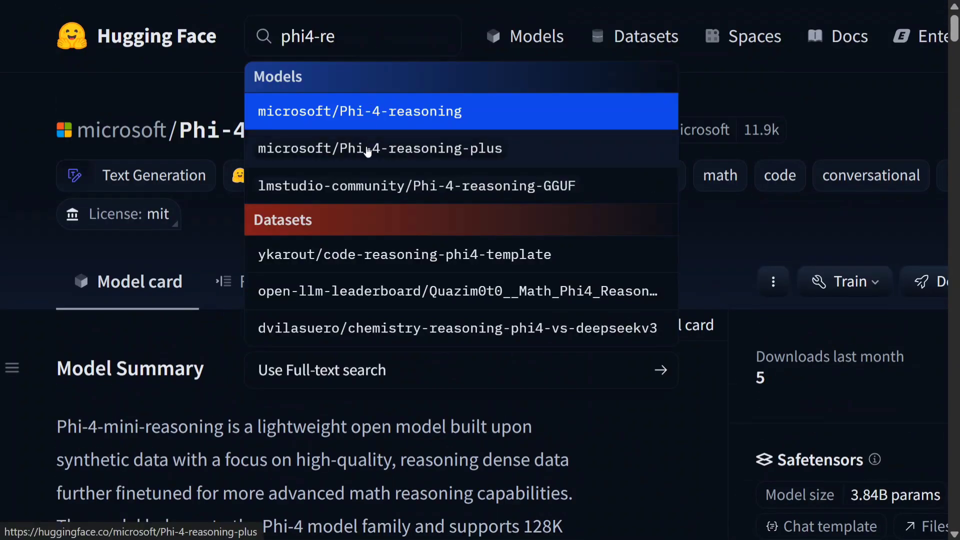
{"action": "left_click", "coordinate": [380, 148]}
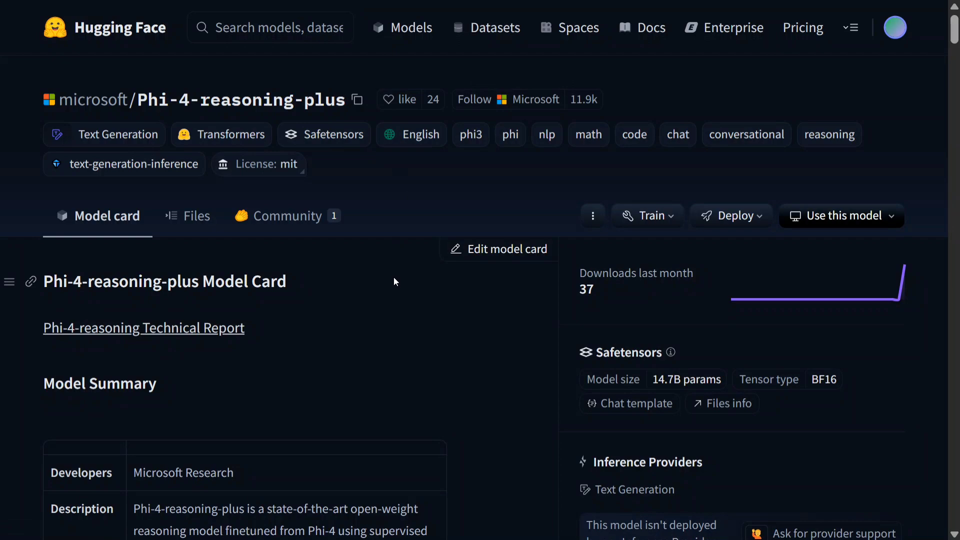
Step: Open the Phi-4-reasoning Technical Report PDF linked from the model card
{"action": "scroll", "scroll_direction": "down", "scroll_amount": 3}
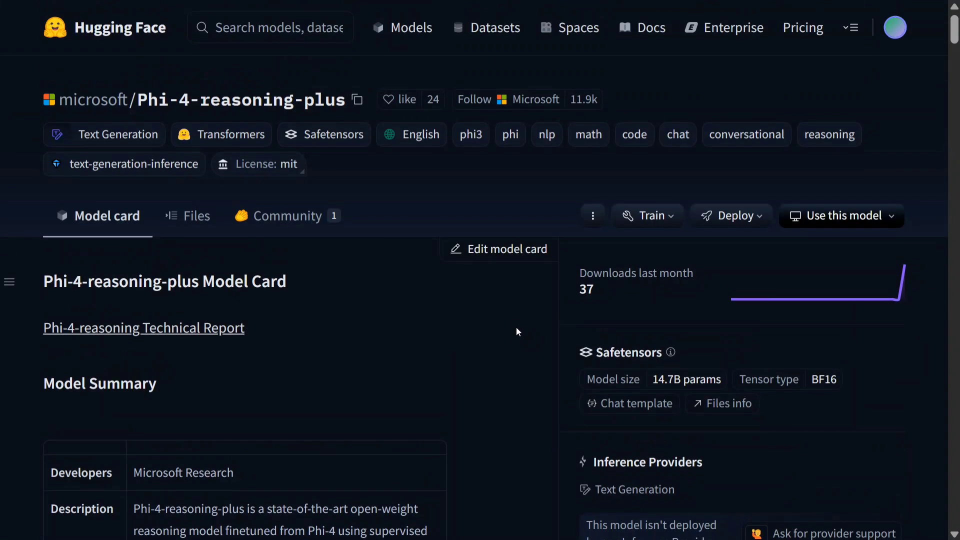
{"action": "mouse_move", "coordinate": [352, 310]}
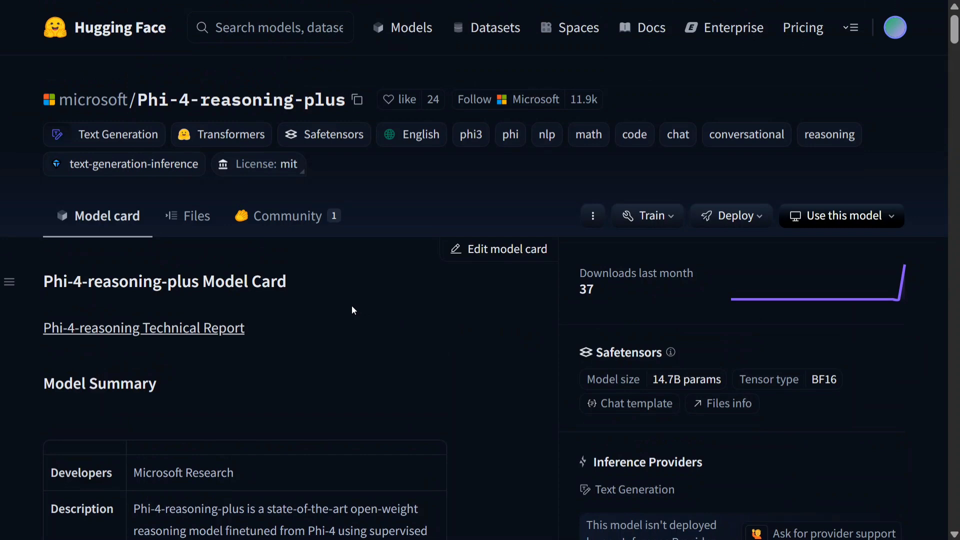
{"action": "left_click", "coordinate": [143, 328]}
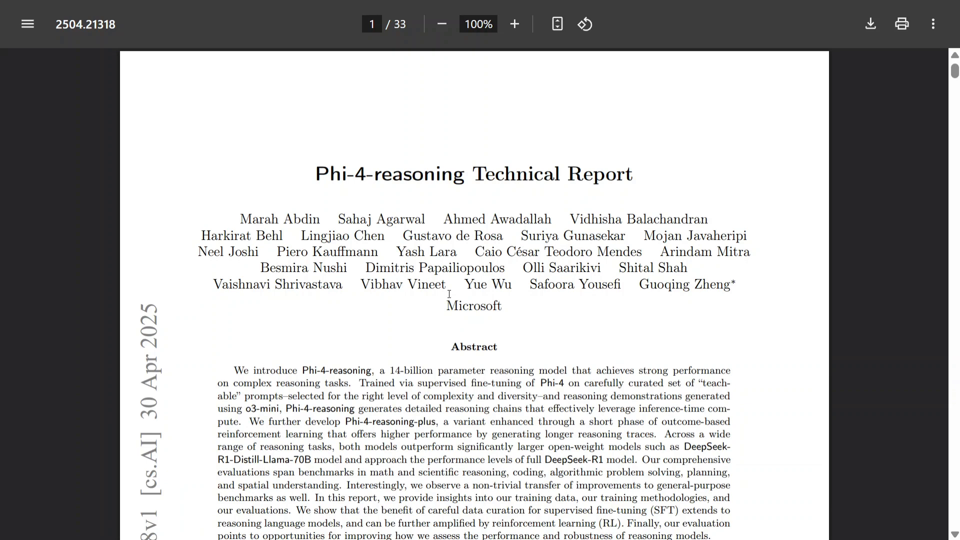
Step: Read the enlarged report past the Figure 1 benchmark chart and introduction to page 4's demonstration examples
{"action": "scroll", "scroll_direction": "down", "scroll_amount": 3}
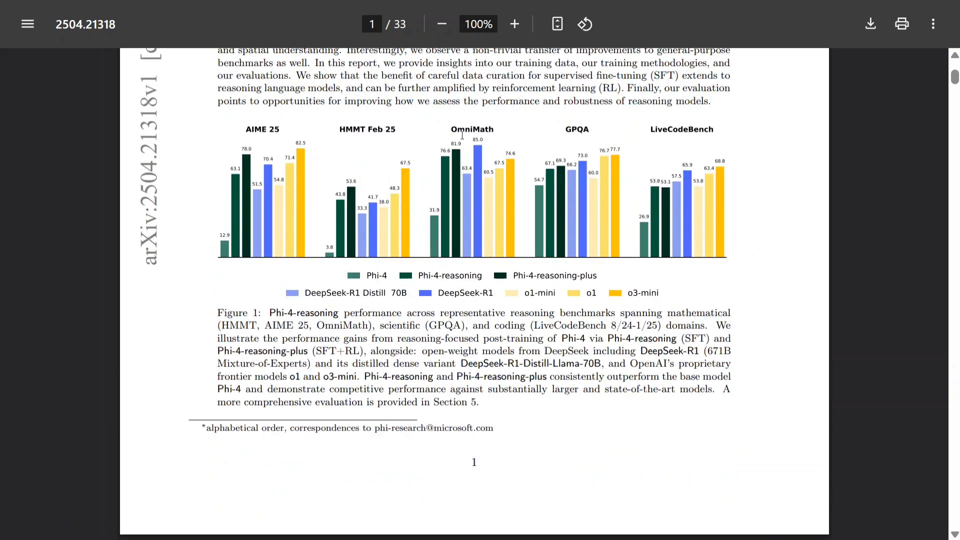
{"action": "mouse_move", "coordinate": [384, 227]}
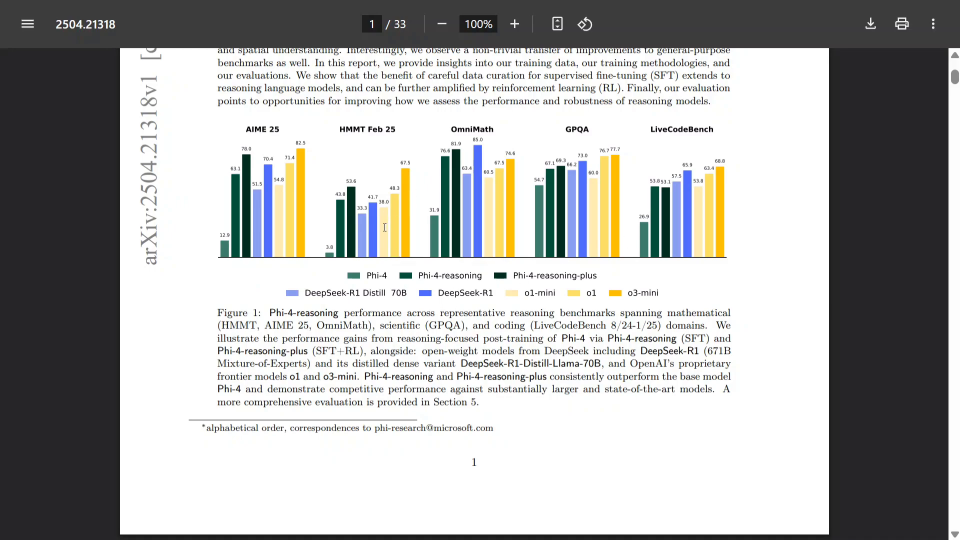
{"action": "mouse_move", "coordinate": [432, 290]}
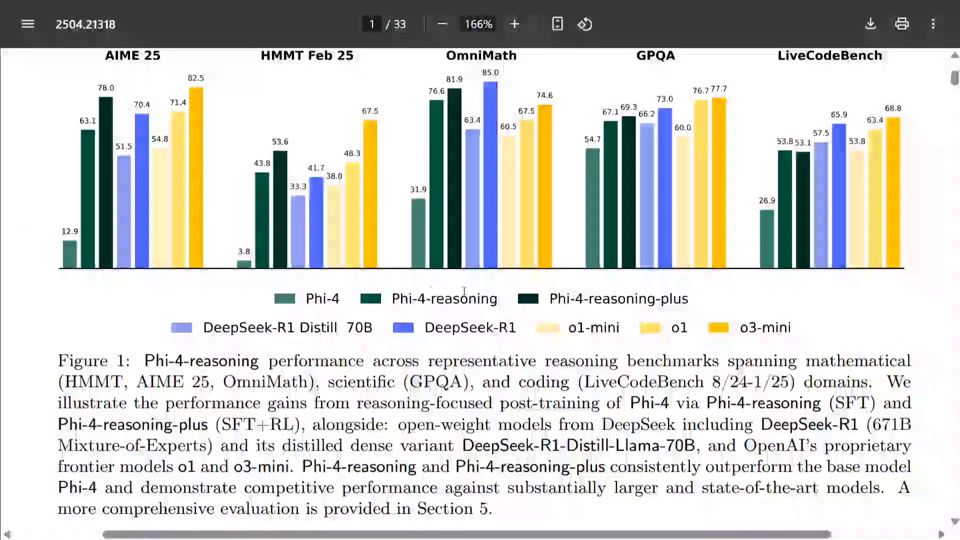
{"action": "scroll", "scroll_direction": "down", "scroll_amount": 3}
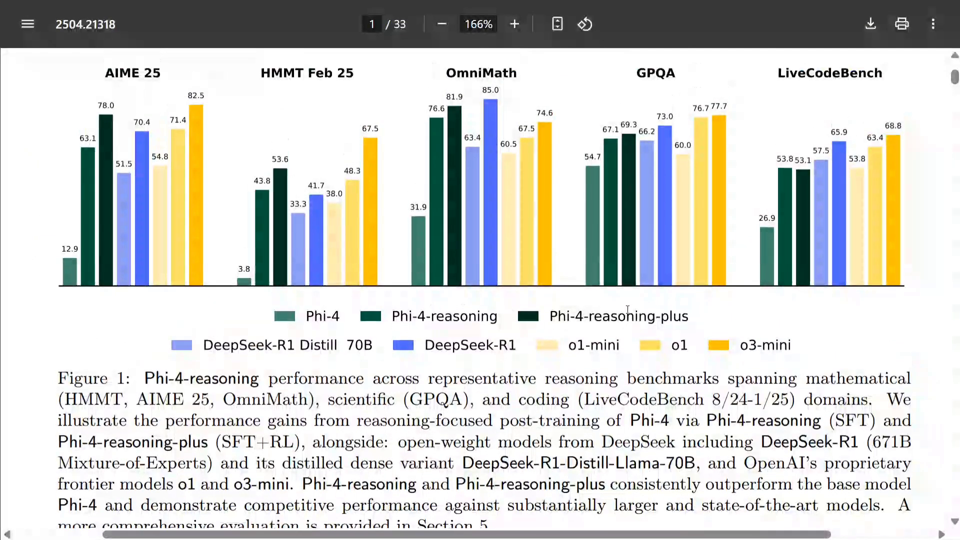
{"action": "scroll", "scroll_direction": "down", "scroll_amount": 3}
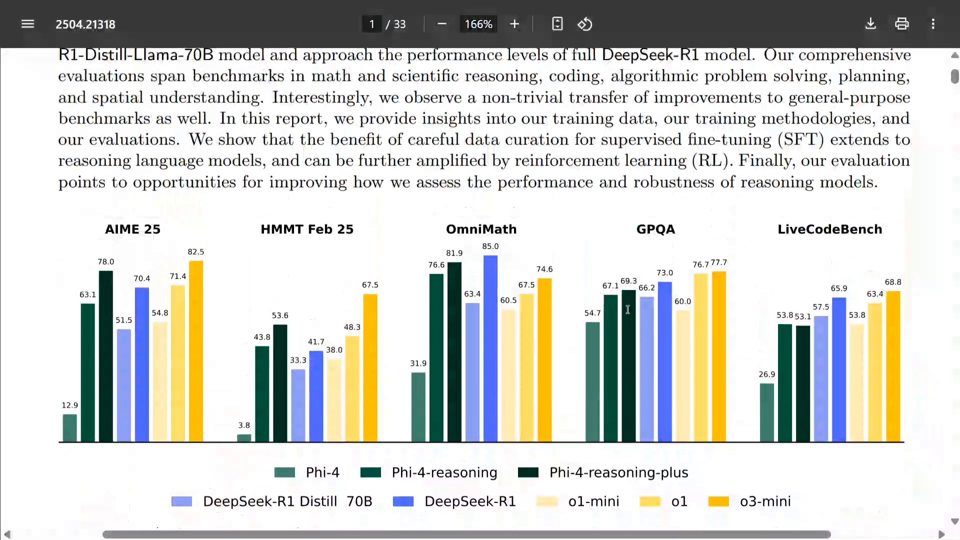
{"action": "scroll", "scroll_direction": "down", "scroll_amount": 3}
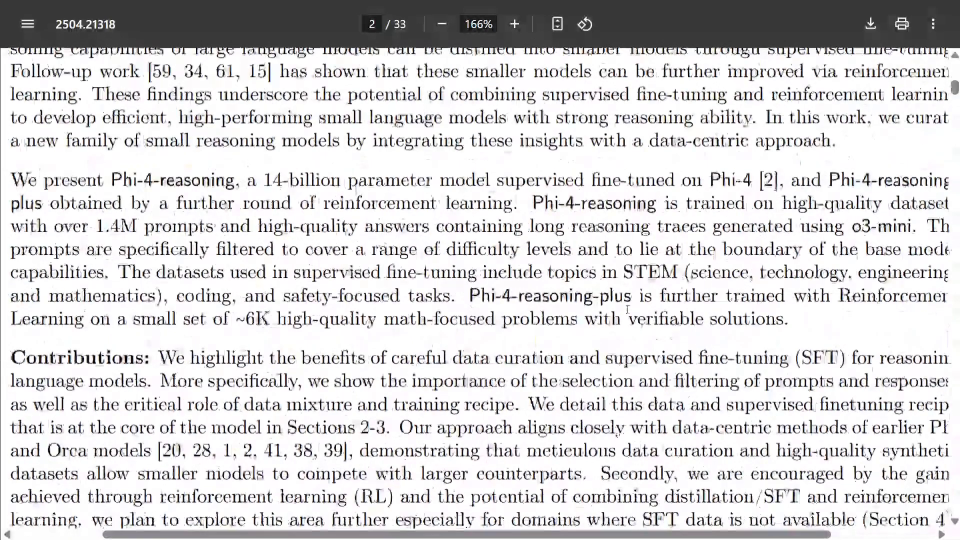
{"action": "scroll", "scroll_direction": "down", "scroll_amount": 3}
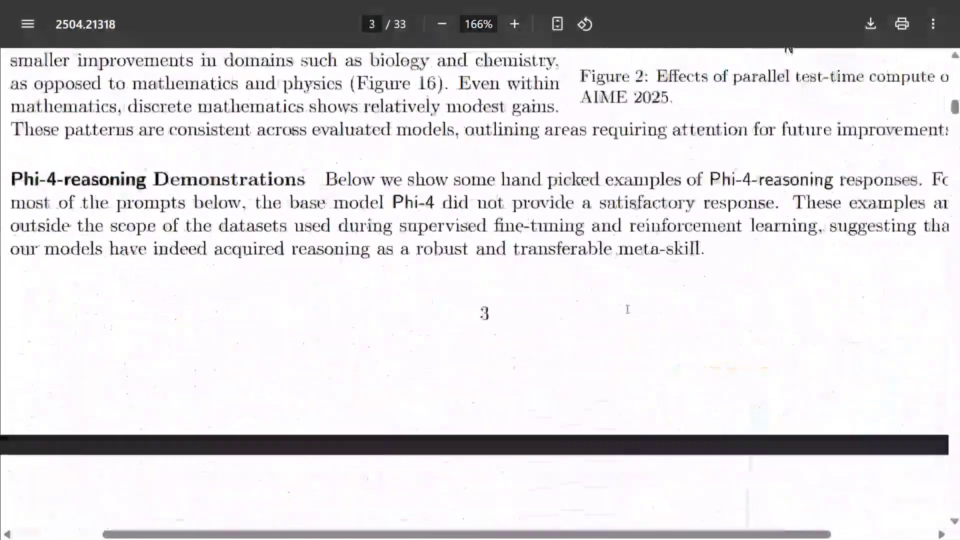
{"action": "scroll", "scroll_direction": "down", "scroll_amount": 3}
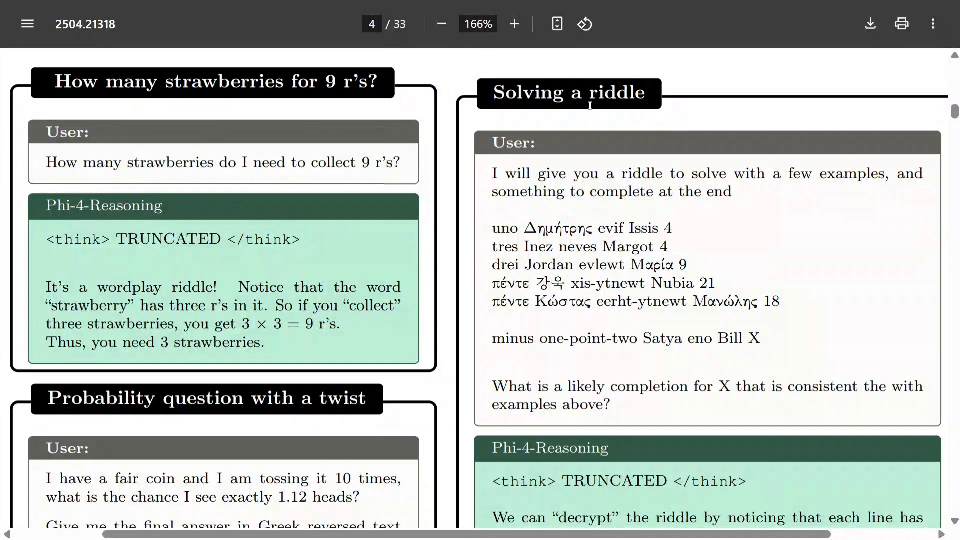
Step: Continue past the calendar-planning and maze examples on pages 4–5 to Section 2, Data Methodology, on page 6
{"action": "scroll", "scroll_direction": "down", "scroll_amount": 3}
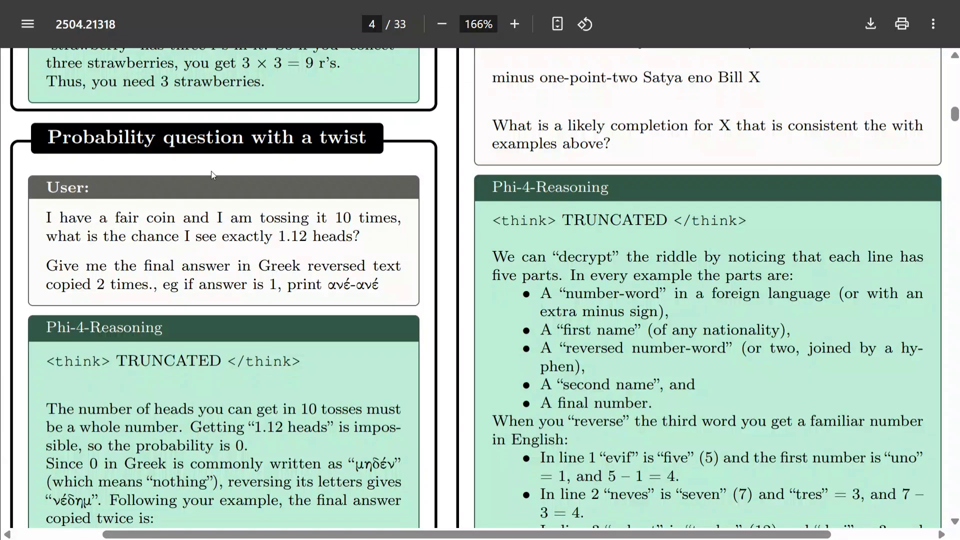
{"action": "scroll", "scroll_direction": "down", "scroll_amount": 3}
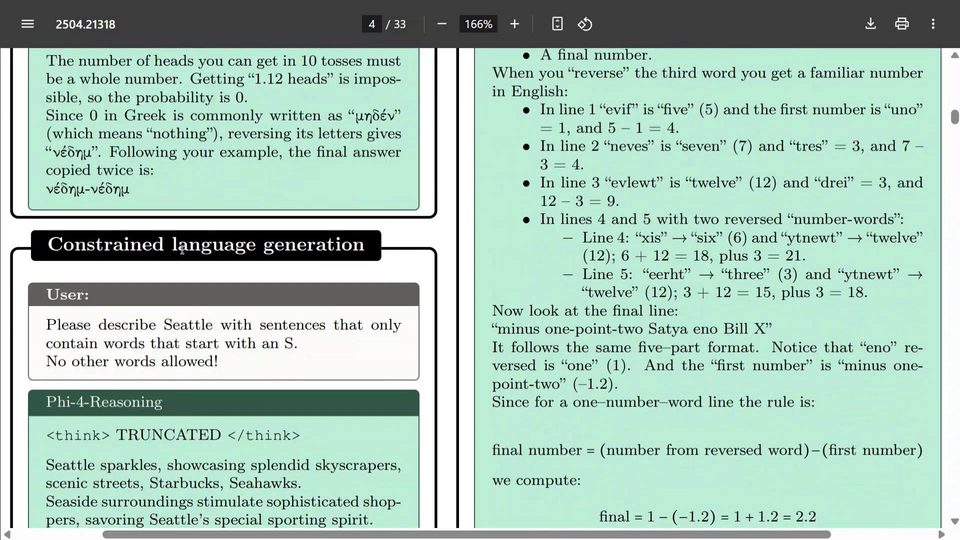
{"action": "scroll", "scroll_direction": "down", "scroll_amount": 3}
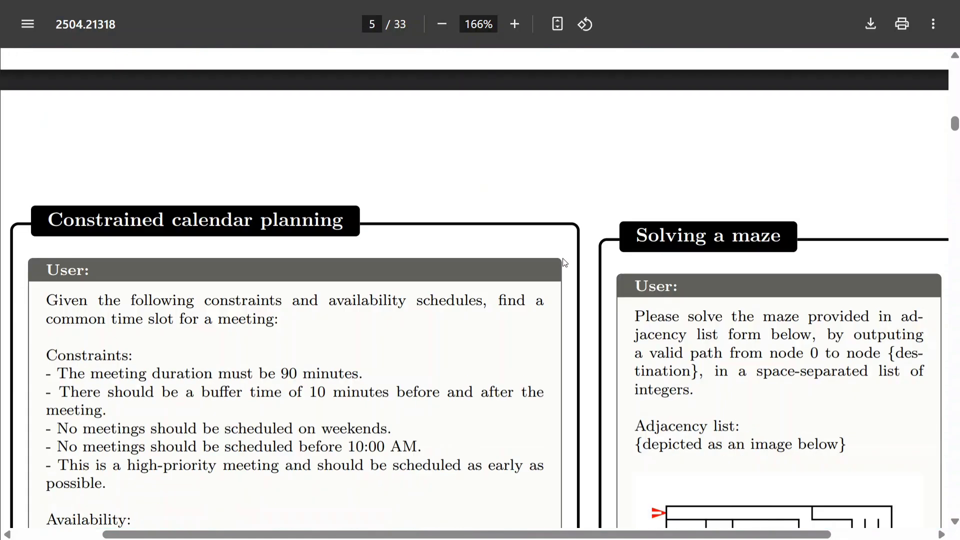
{"action": "scroll", "scroll_direction": "down", "scroll_amount": 3}
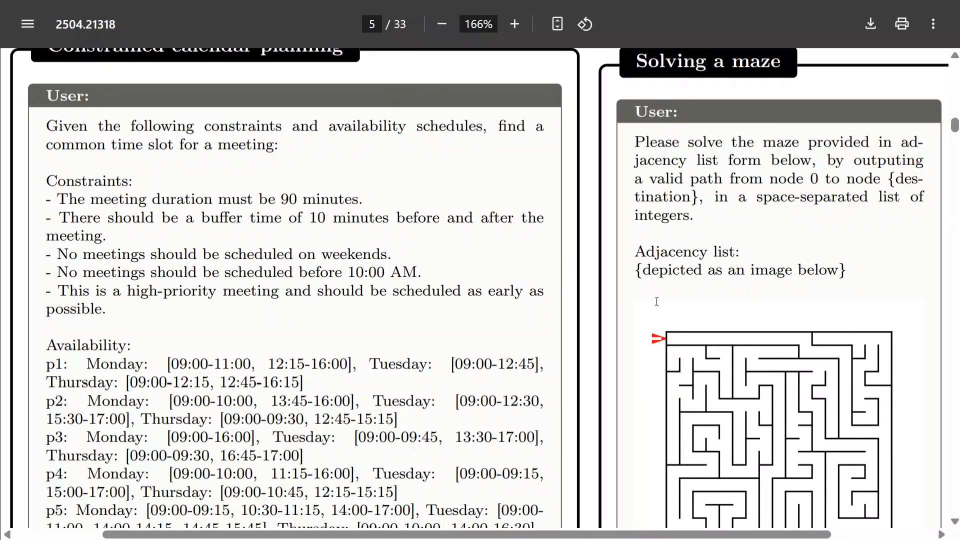
{"action": "scroll", "scroll_direction": "down", "scroll_amount": 3}
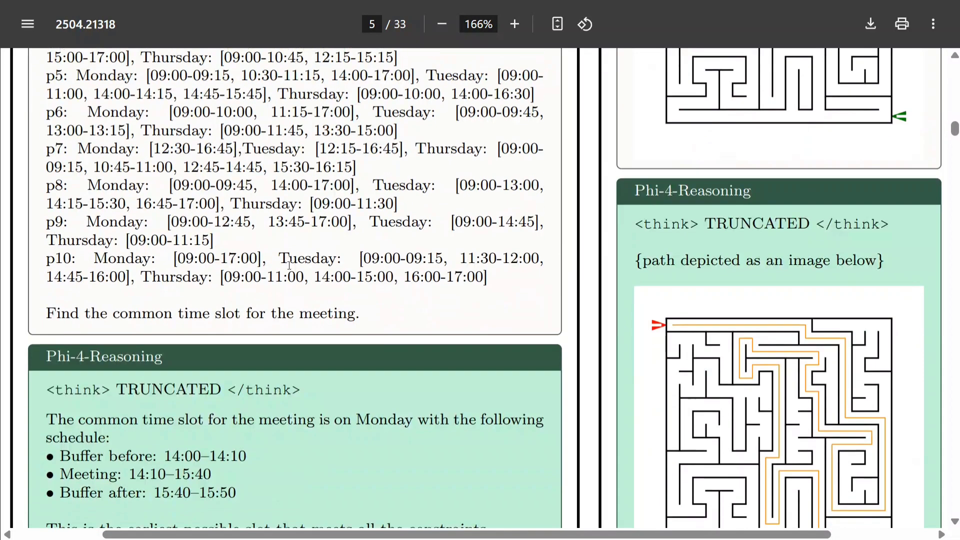
{"action": "scroll", "scroll_direction": "down", "scroll_amount": 3}
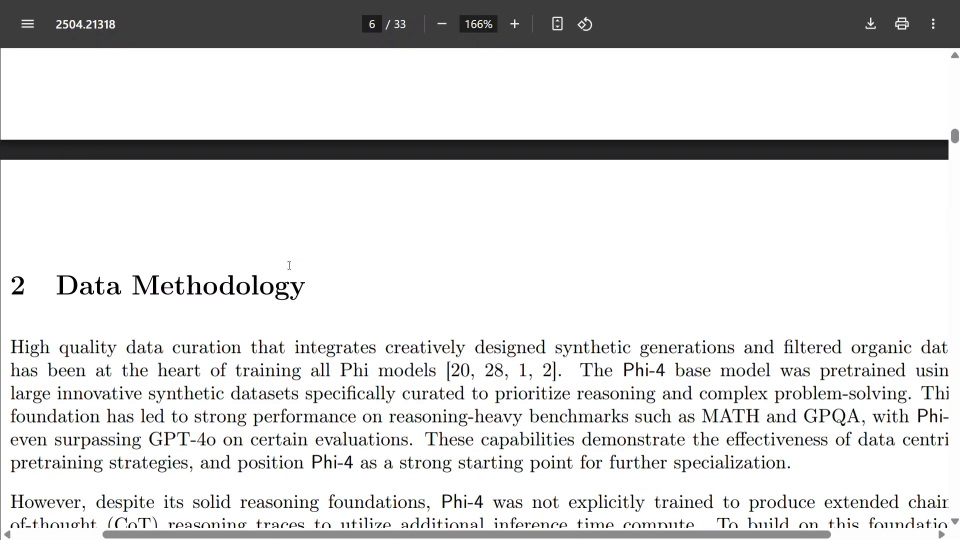
Step: Jump ahead in the report and browse Figure 8's per-benchmark Pass@1 accuracy bar charts on page 15
{"action": "left_click", "coordinate": [441, 24]}
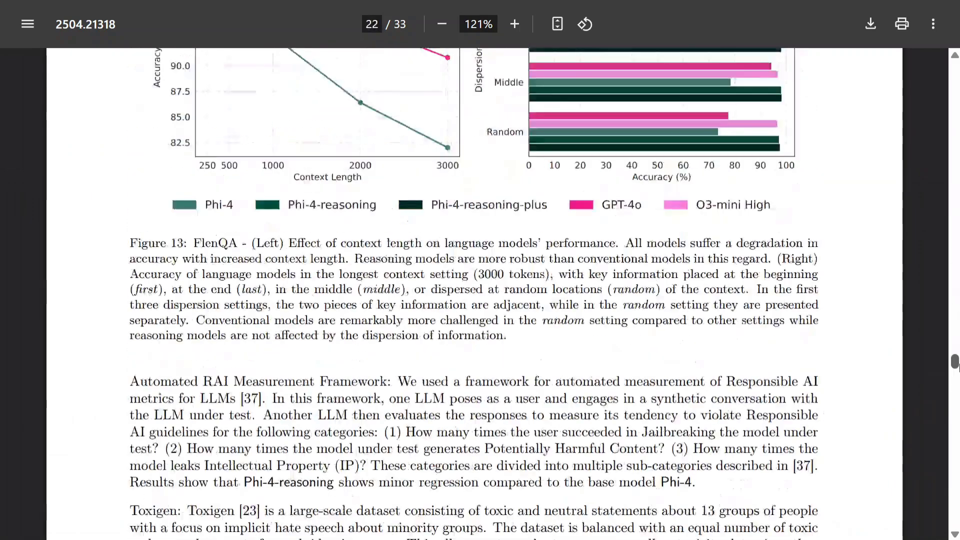
{"action": "scroll", "scroll_direction": "down", "scroll_amount": 3}
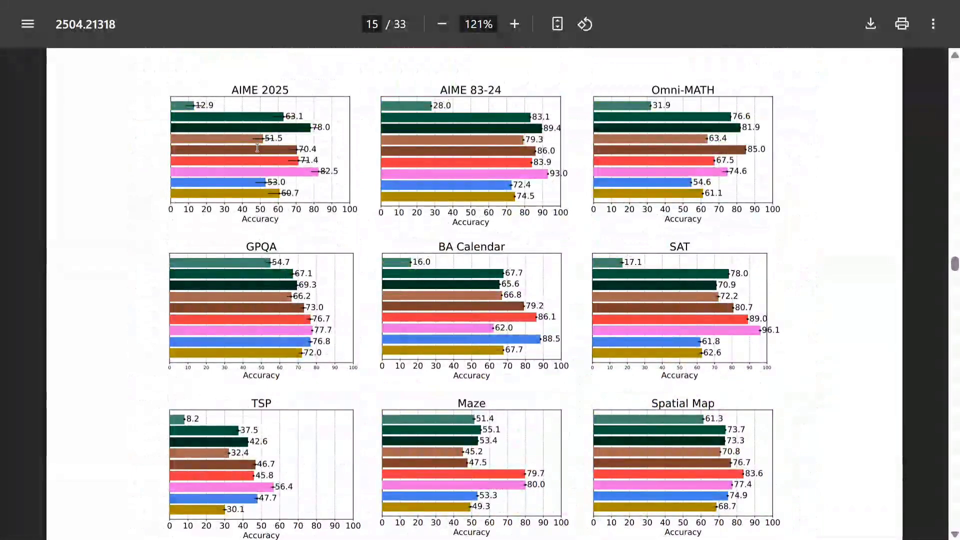
{"action": "scroll", "scroll_direction": "down", "scroll_amount": 3}
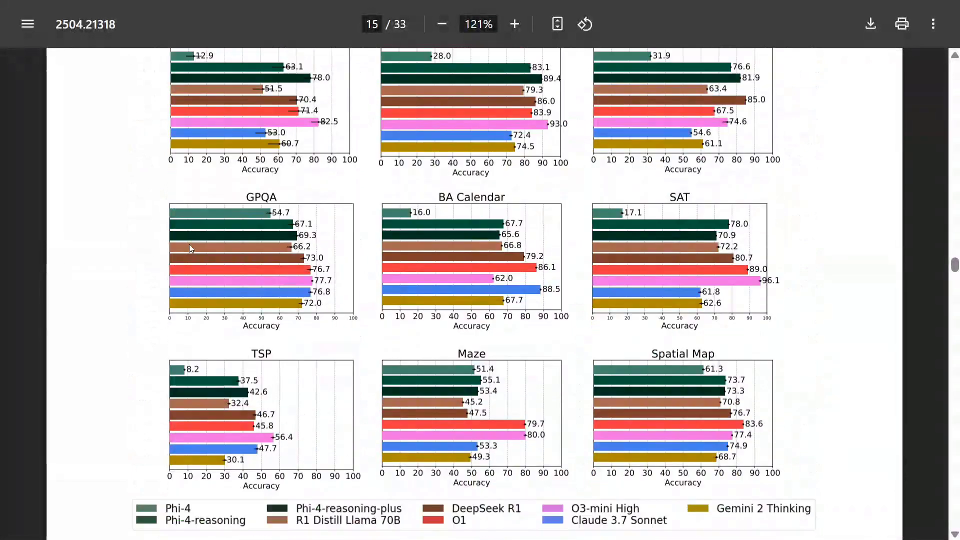
{"action": "scroll", "scroll_direction": "down", "scroll_amount": 3}
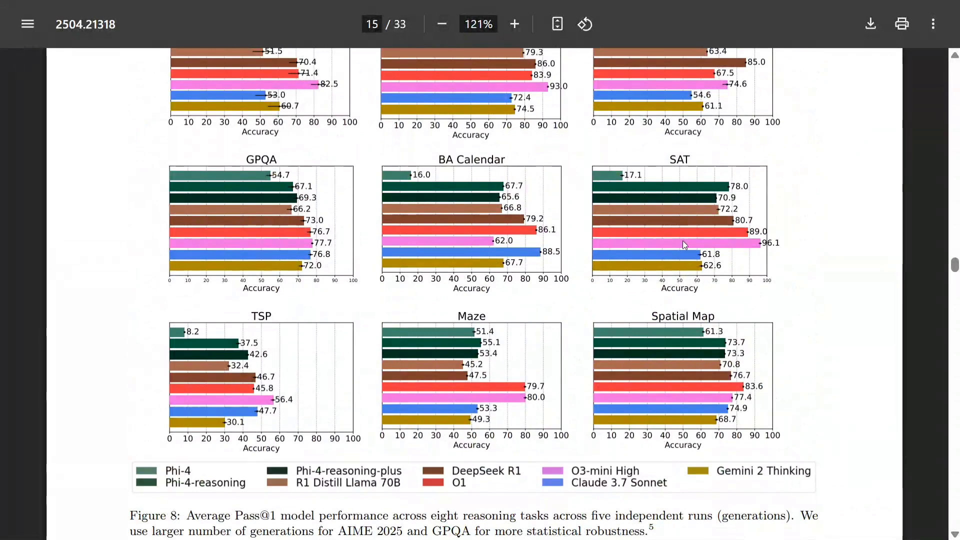
{"action": "mouse_move", "coordinate": [420, 410]}
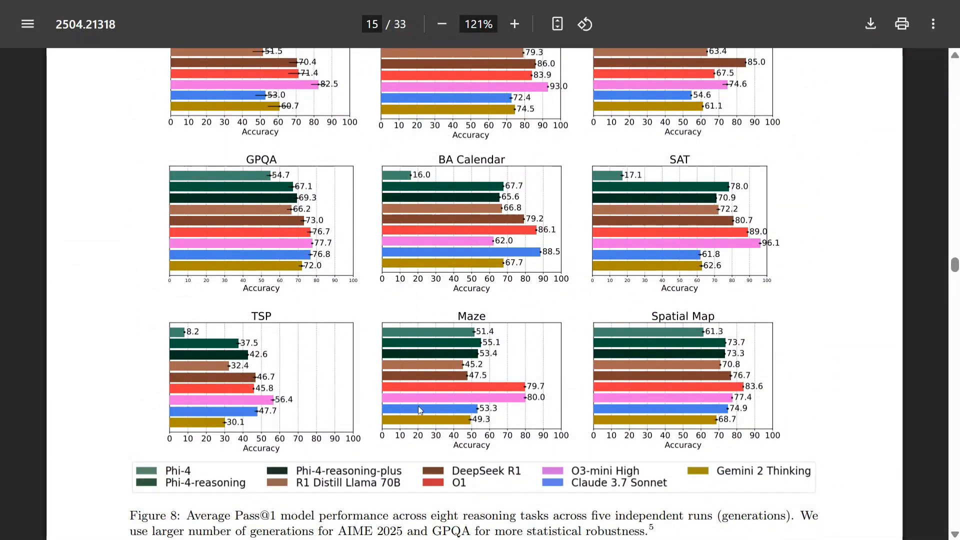
{"action": "mouse_move", "coordinate": [554, 467]}
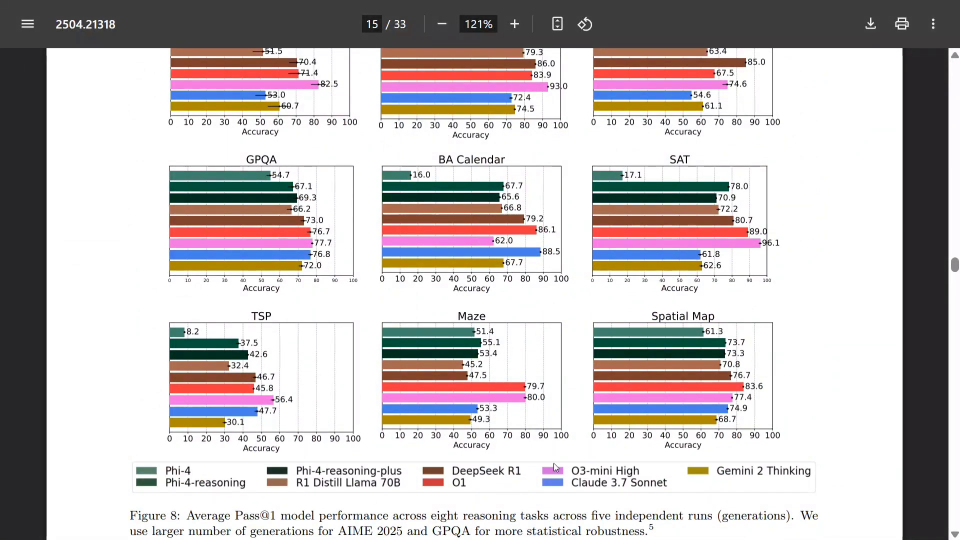
{"action": "mouse_move", "coordinate": [470, 468]}
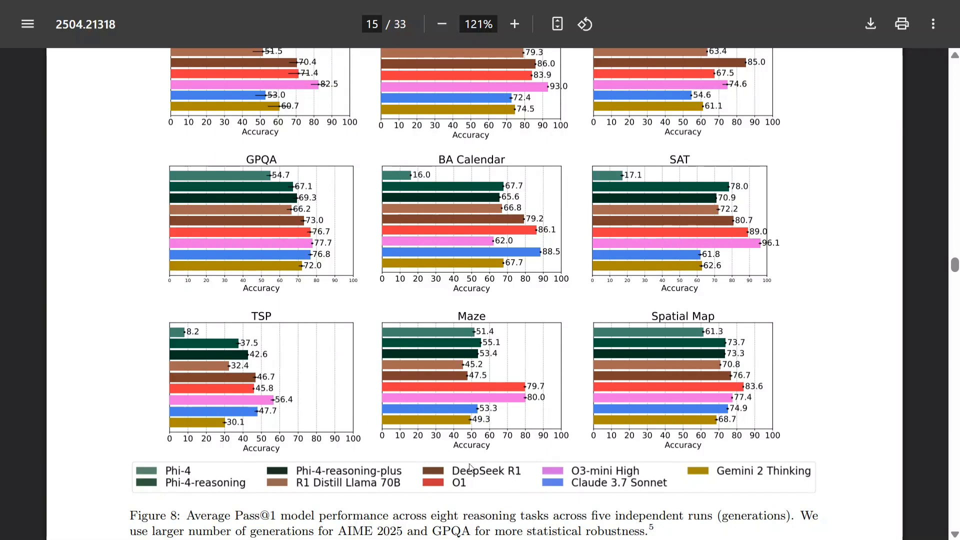
{"action": "mouse_move", "coordinate": [546, 487]}
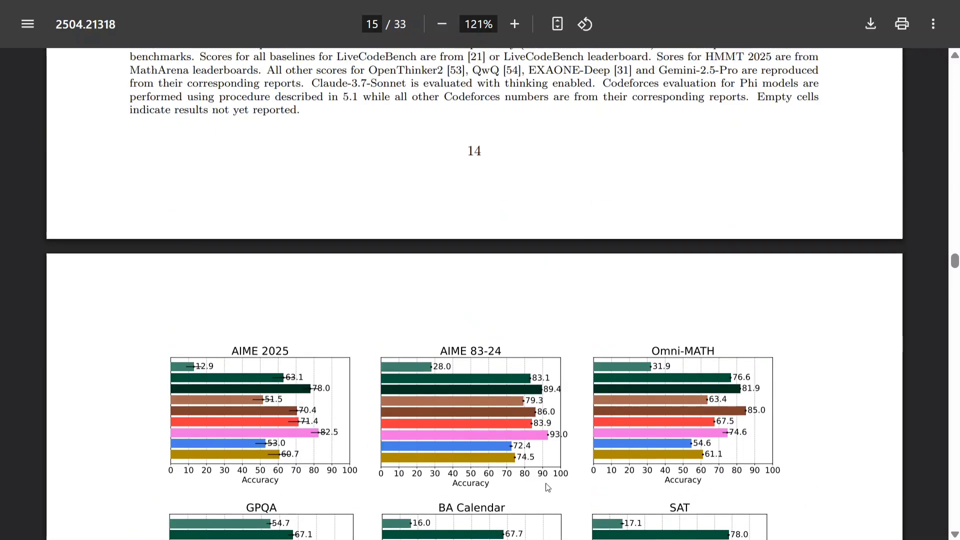
{"action": "scroll", "scroll_direction": "down", "scroll_amount": 3}
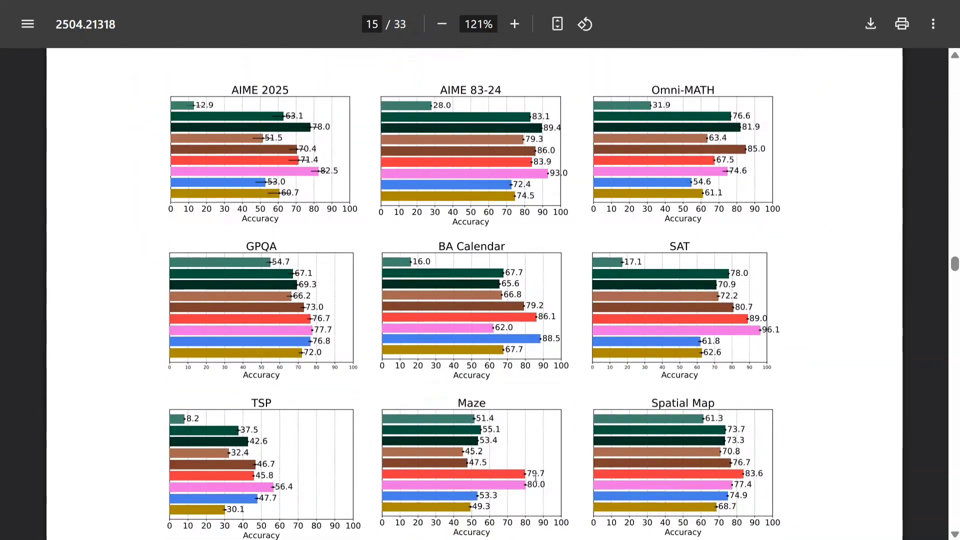